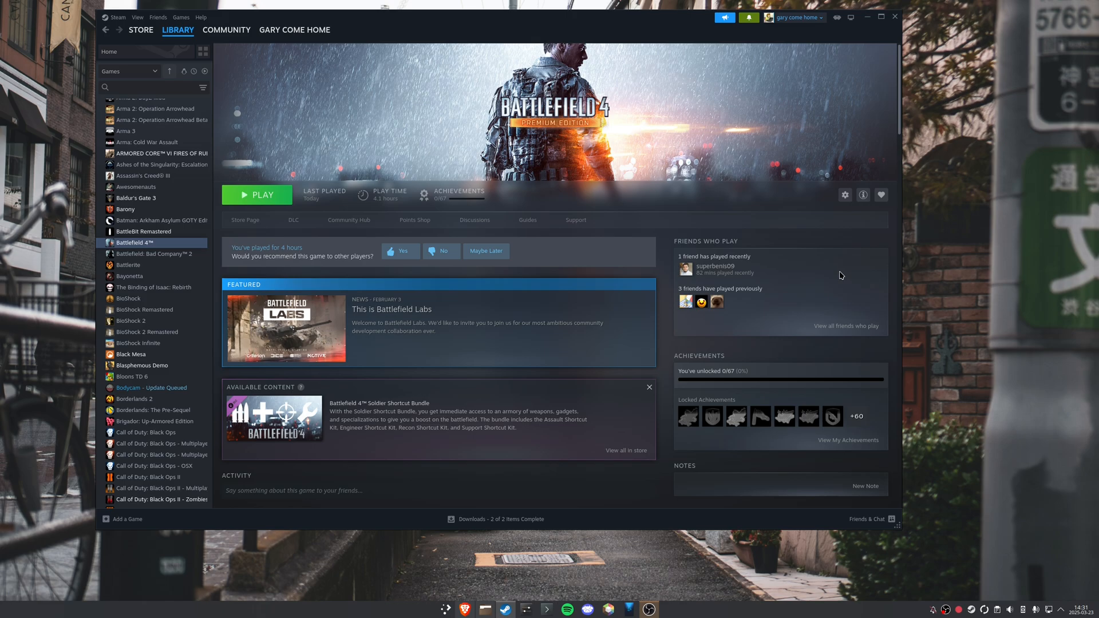
pyautogui.moveTo(822, 269)
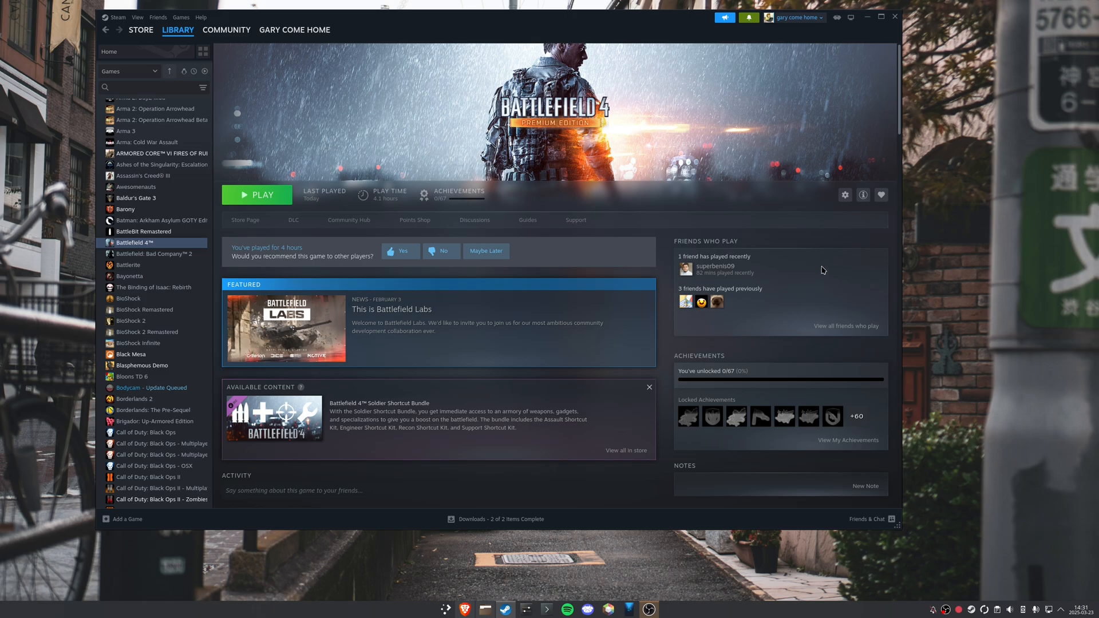
pyautogui.moveTo(803, 270)
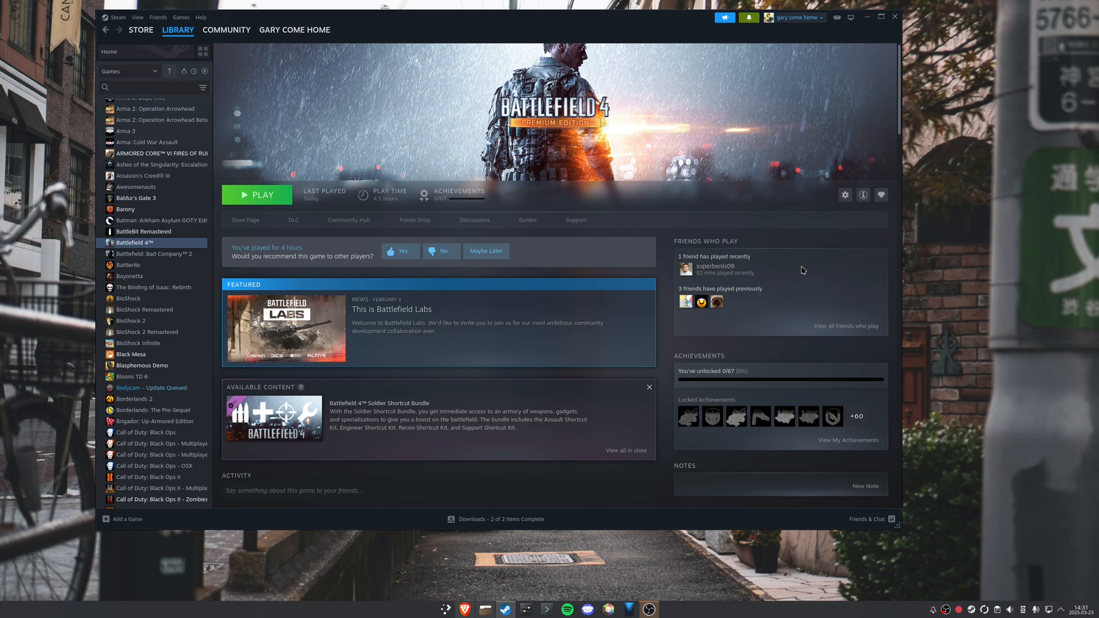
pyautogui.moveTo(751, 266)
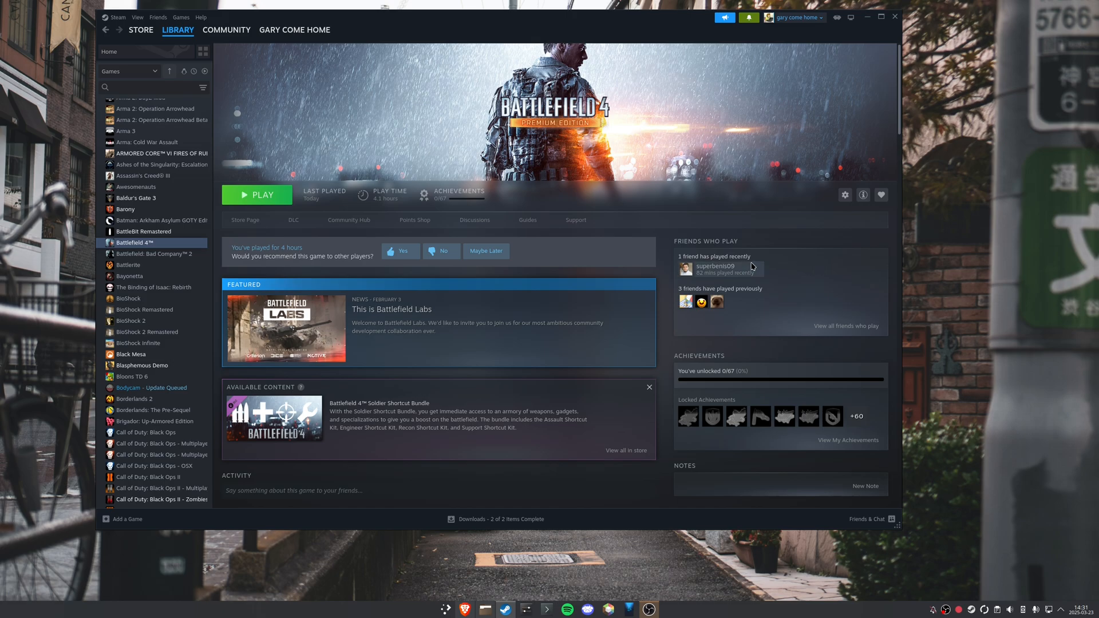
pyautogui.moveTo(627, 277)
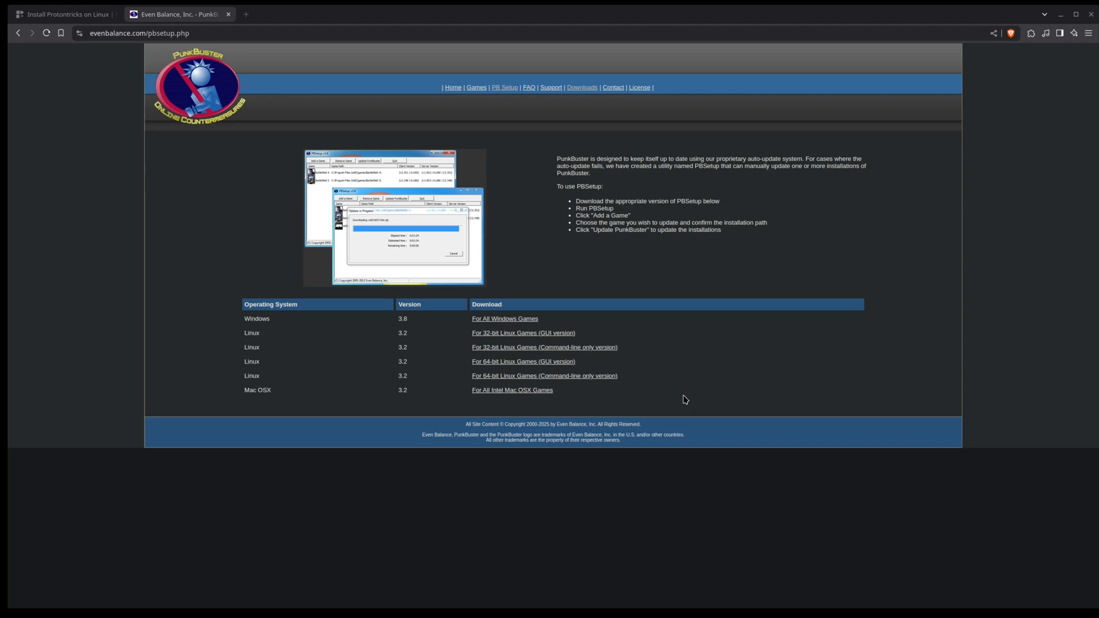
pyautogui.moveTo(415, 282)
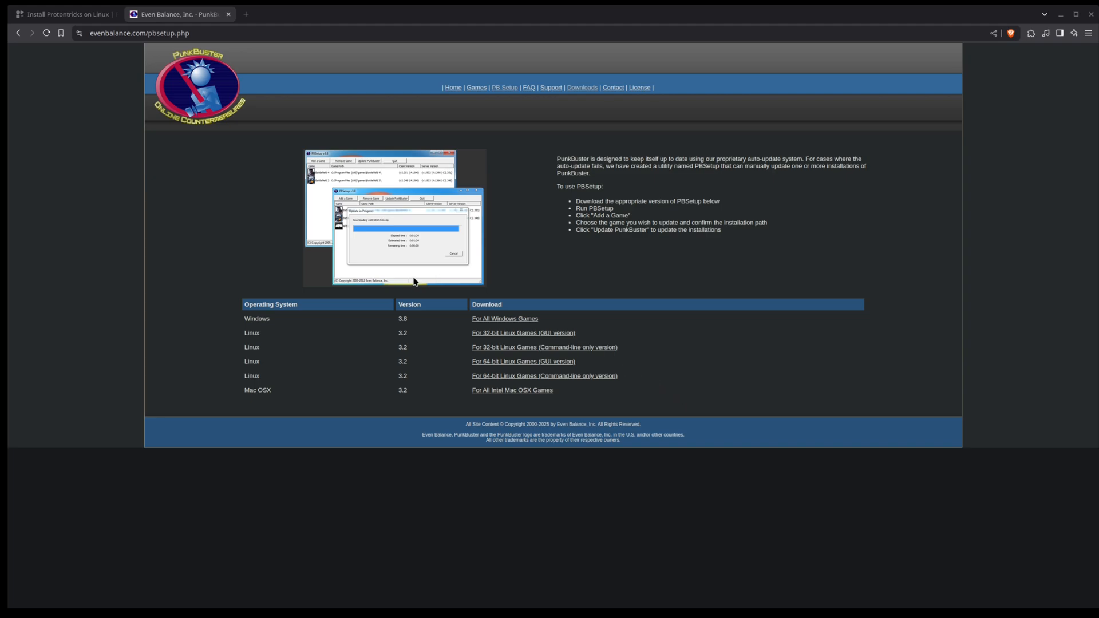
pyautogui.moveTo(336, 258)
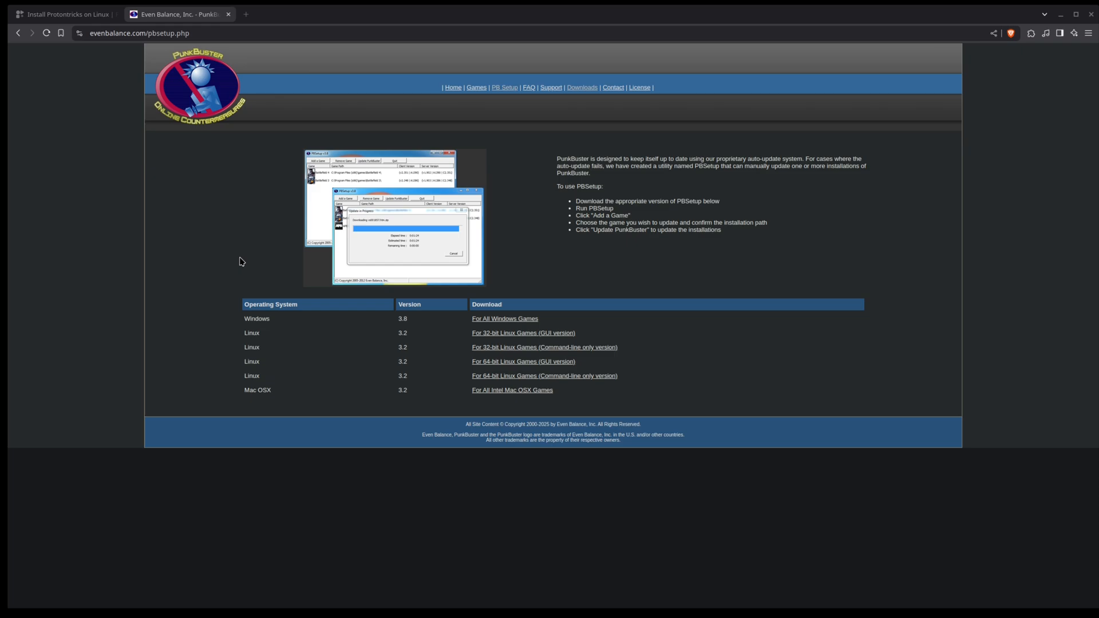
# - Reveal Protontricks' manual flatpak commands on Flathub and copy the install command
pyautogui.click(63, 15)
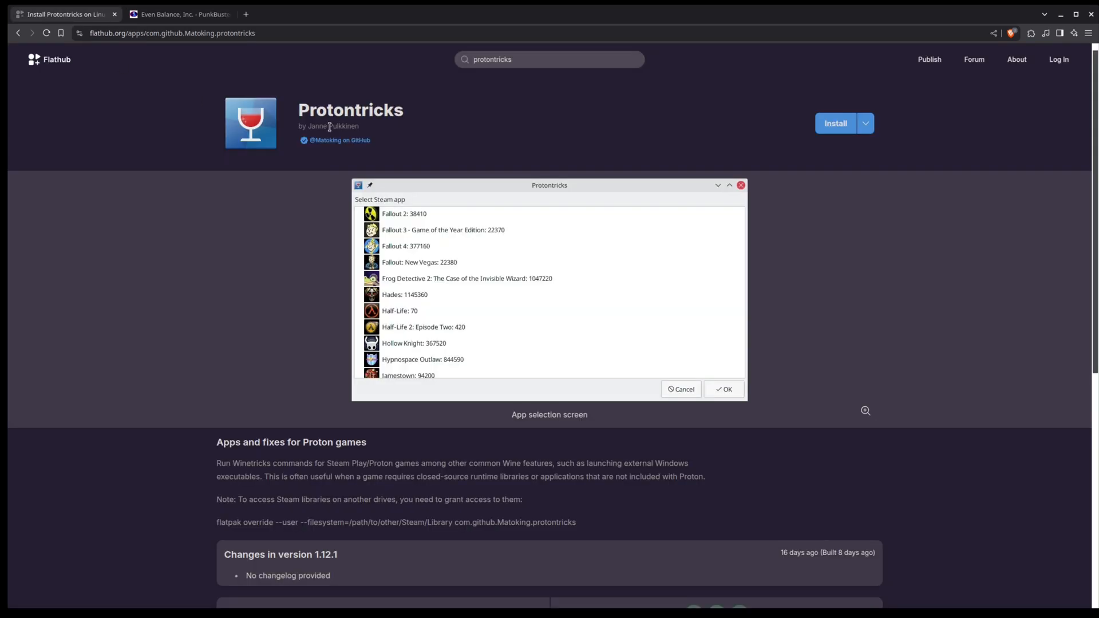
pyautogui.moveTo(364, 127)
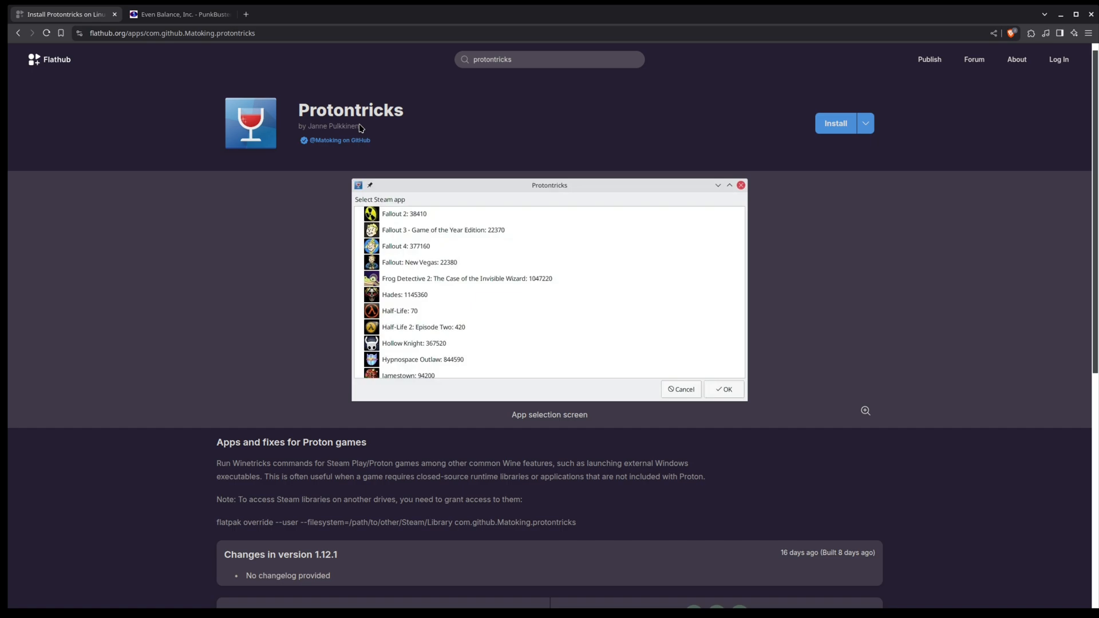
pyautogui.moveTo(618, 128)
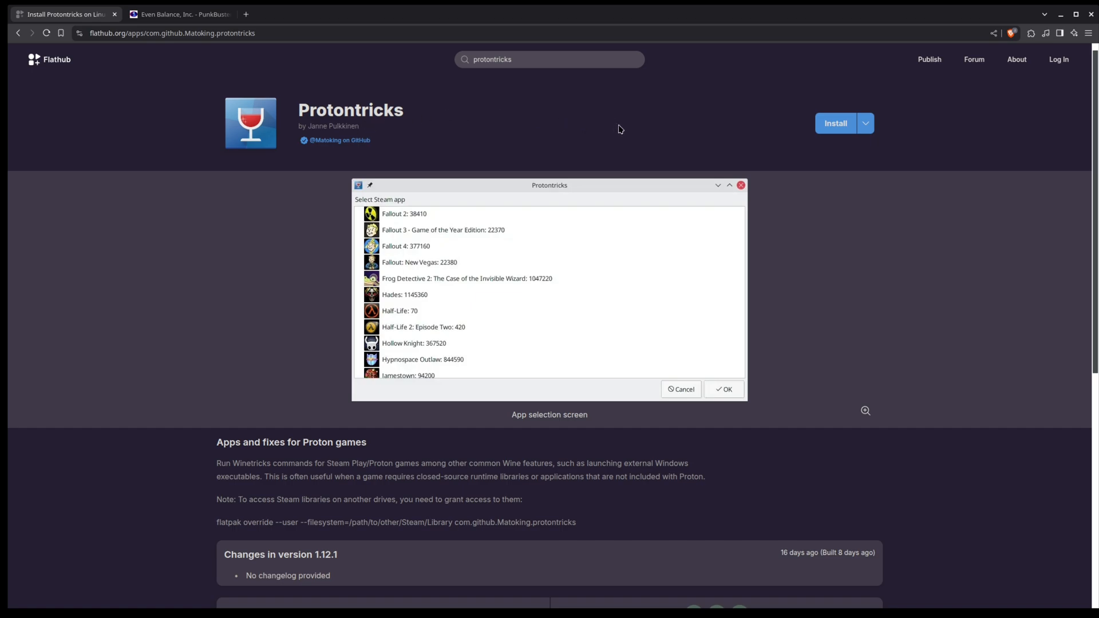
pyautogui.moveTo(337, 126)
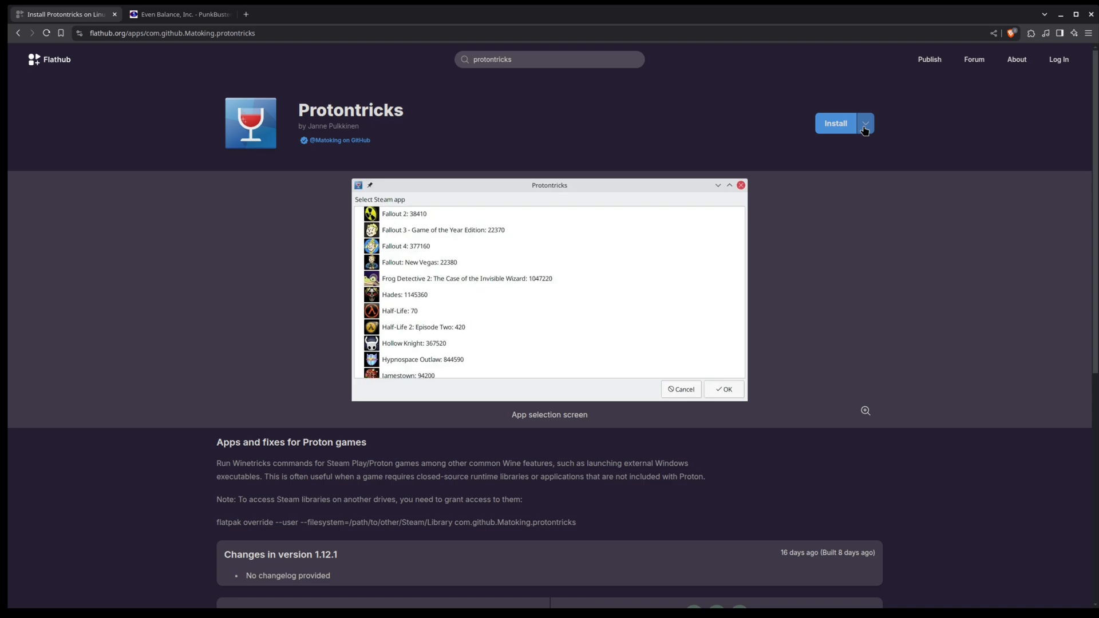
pyautogui.click(865, 124)
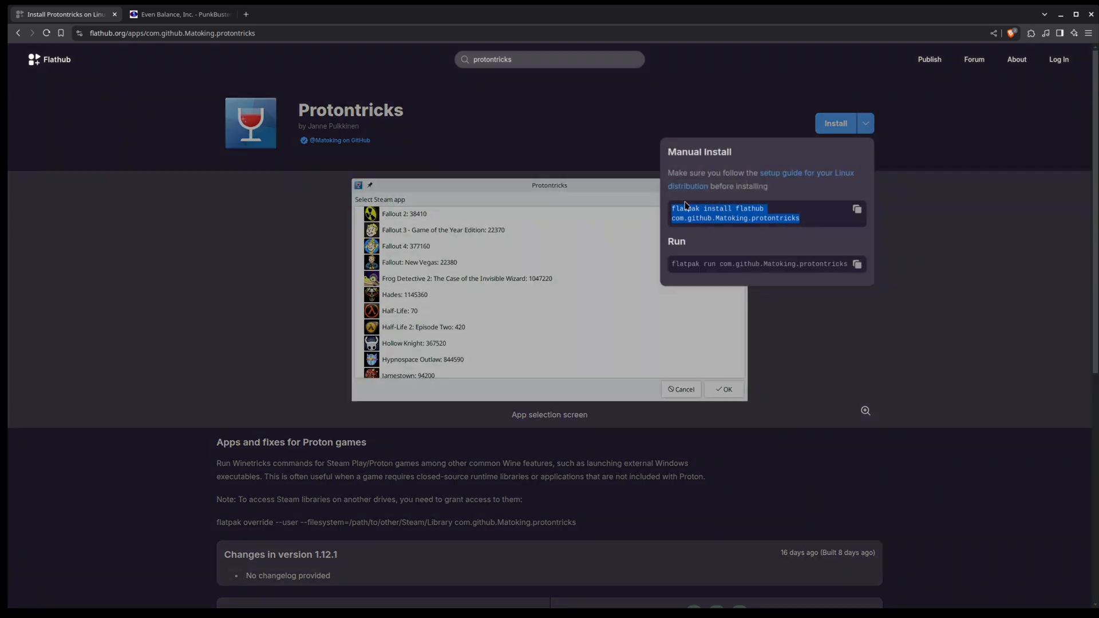
pyautogui.click(673, 148)
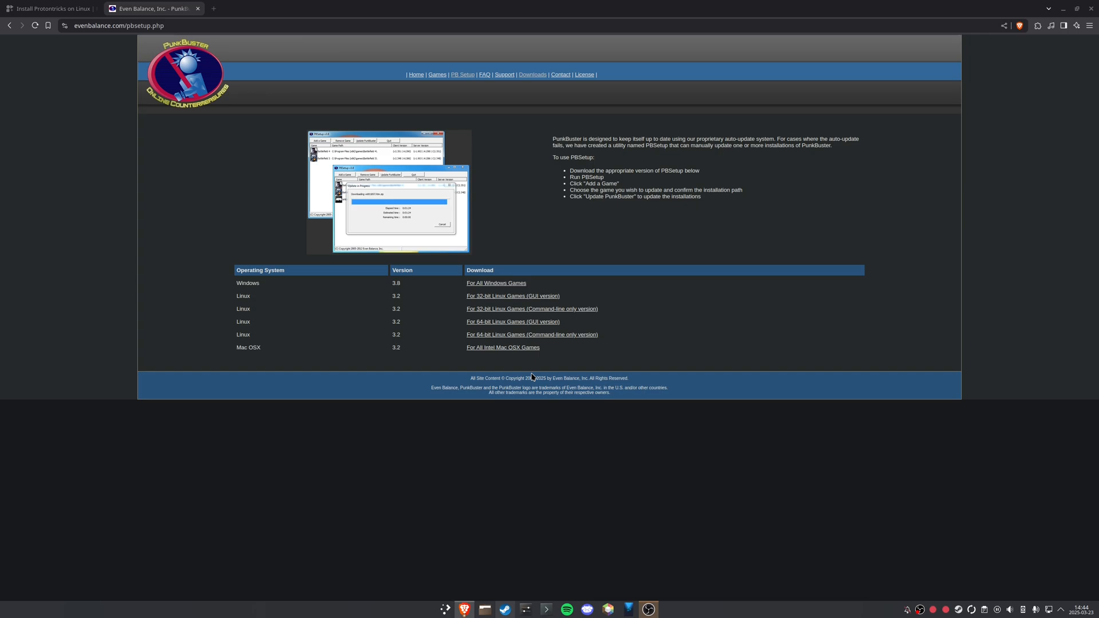
pyautogui.moveTo(270, 148)
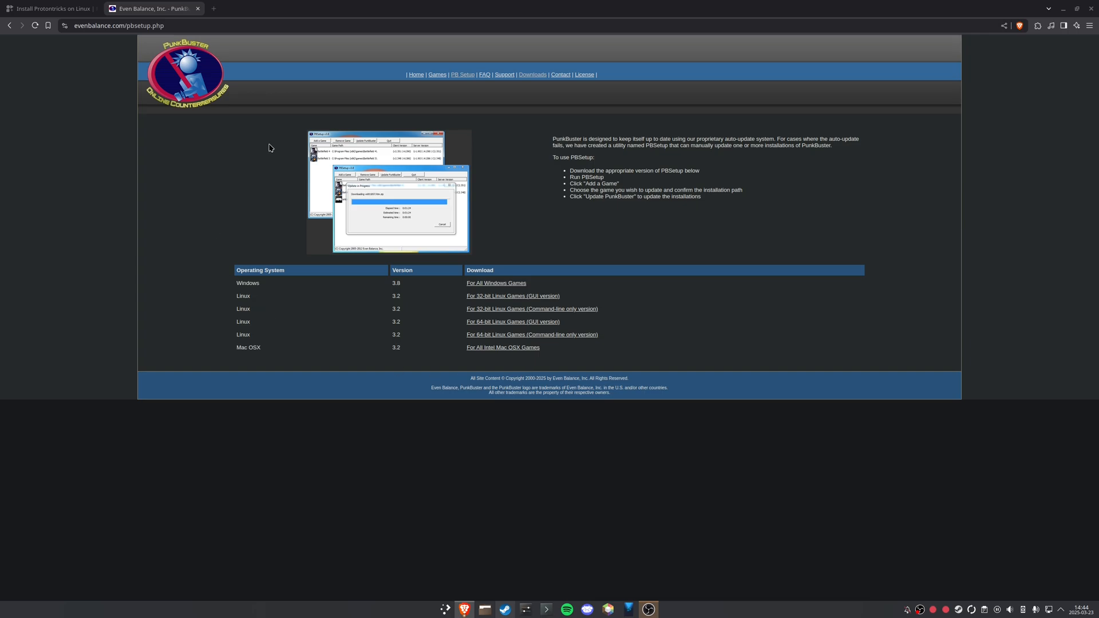
pyautogui.moveTo(178, 133)
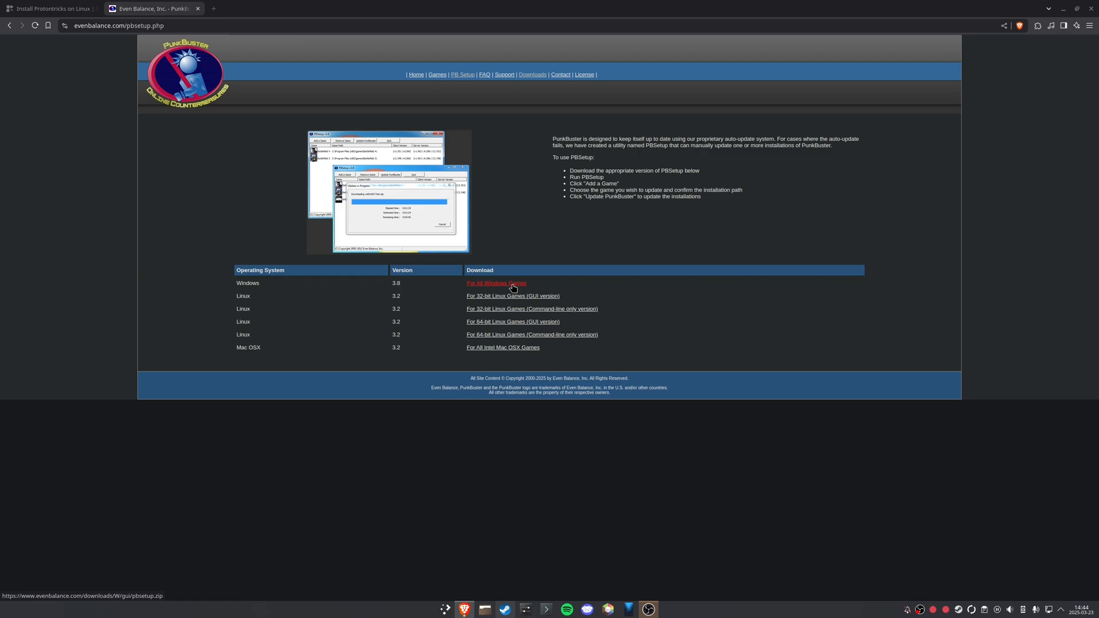
pyautogui.moveTo(497, 284)
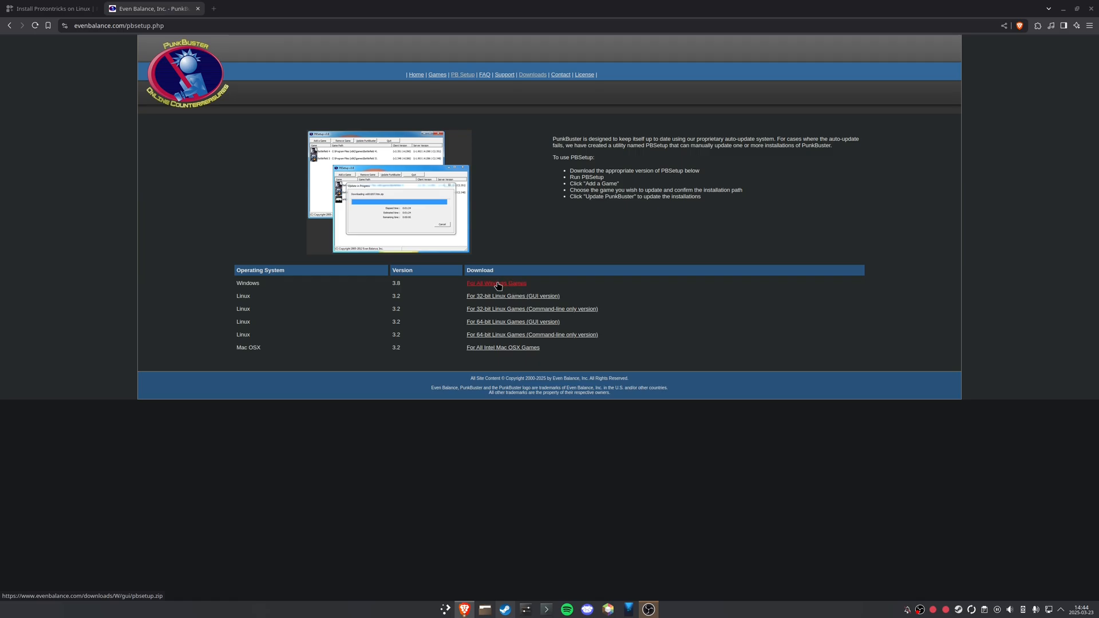
pyautogui.moveTo(490, 286)
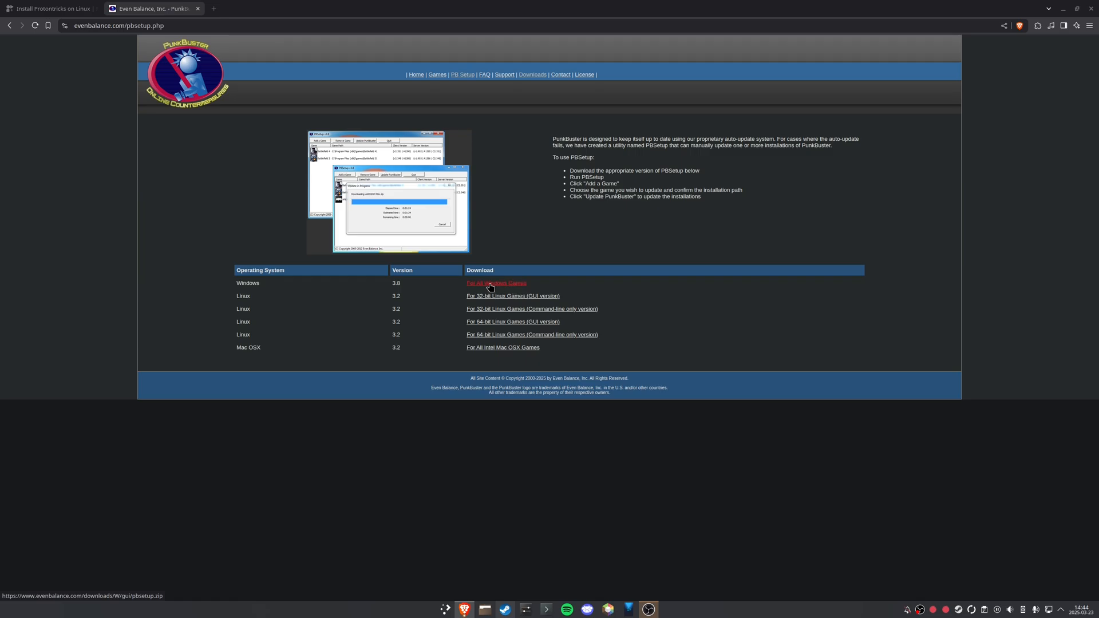
# - Download the Windows PBSetup archive into the BF4 folder as pbsetup (1).zip
pyautogui.click(490, 286)
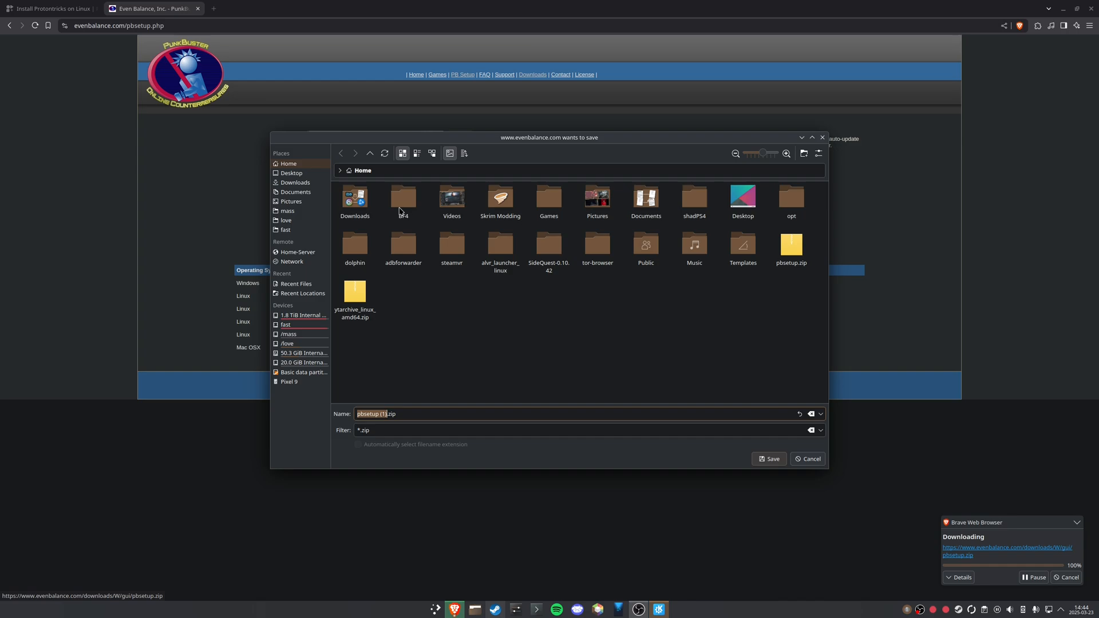
pyautogui.click(769, 458)
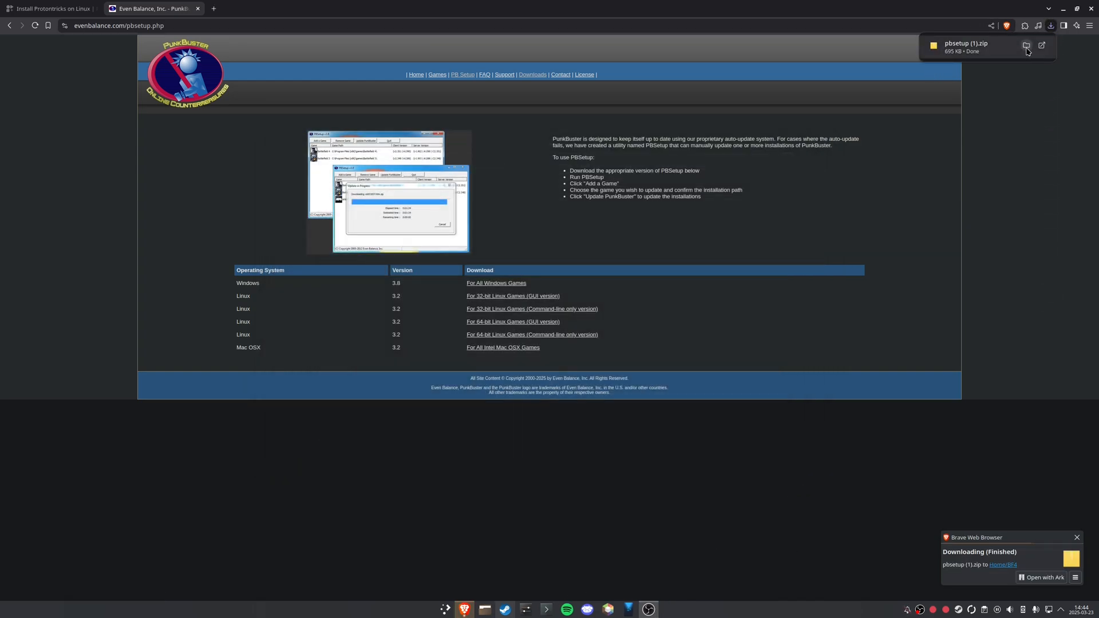
# - Extract pbsetup (1).zip in place inside the BF4 folder via Dolphin
pyautogui.click(1023, 46)
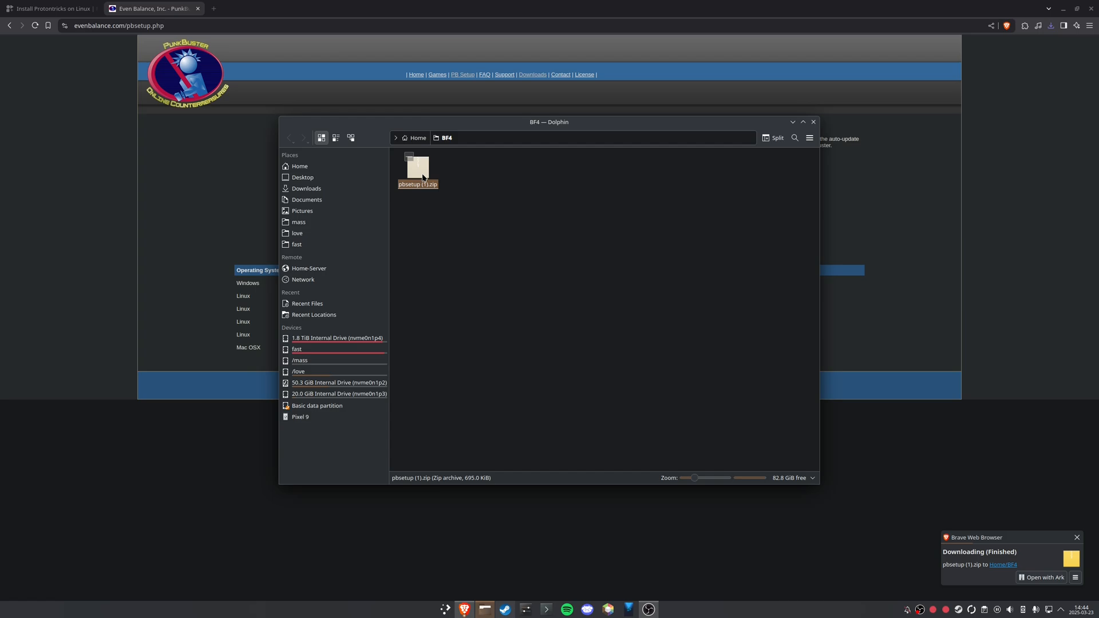
pyautogui.rightClick(421, 171)
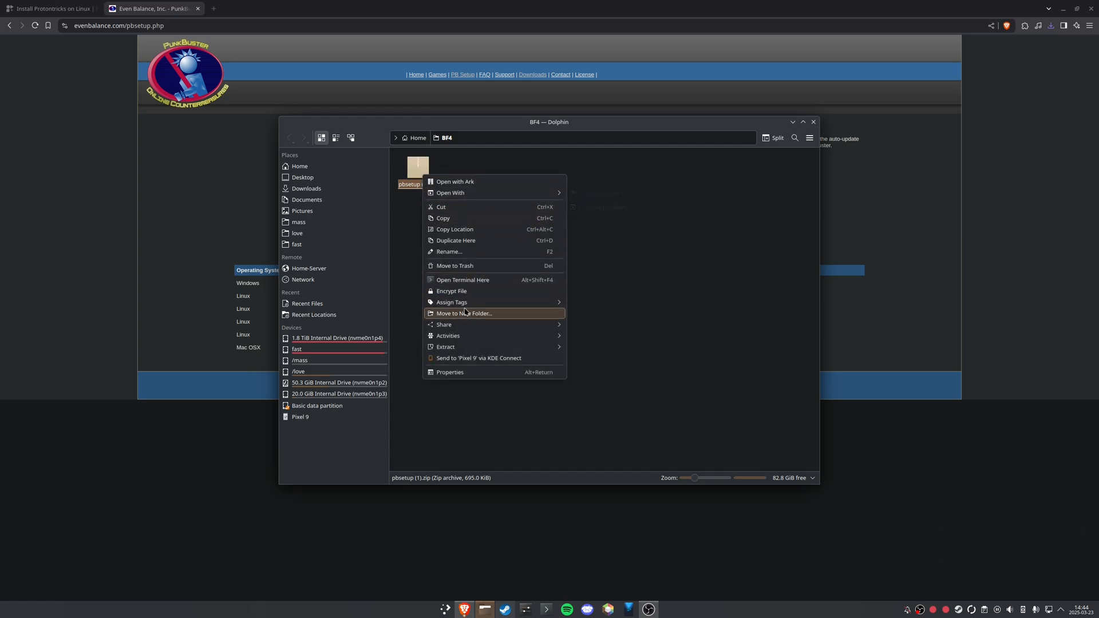
pyautogui.moveTo(445, 347)
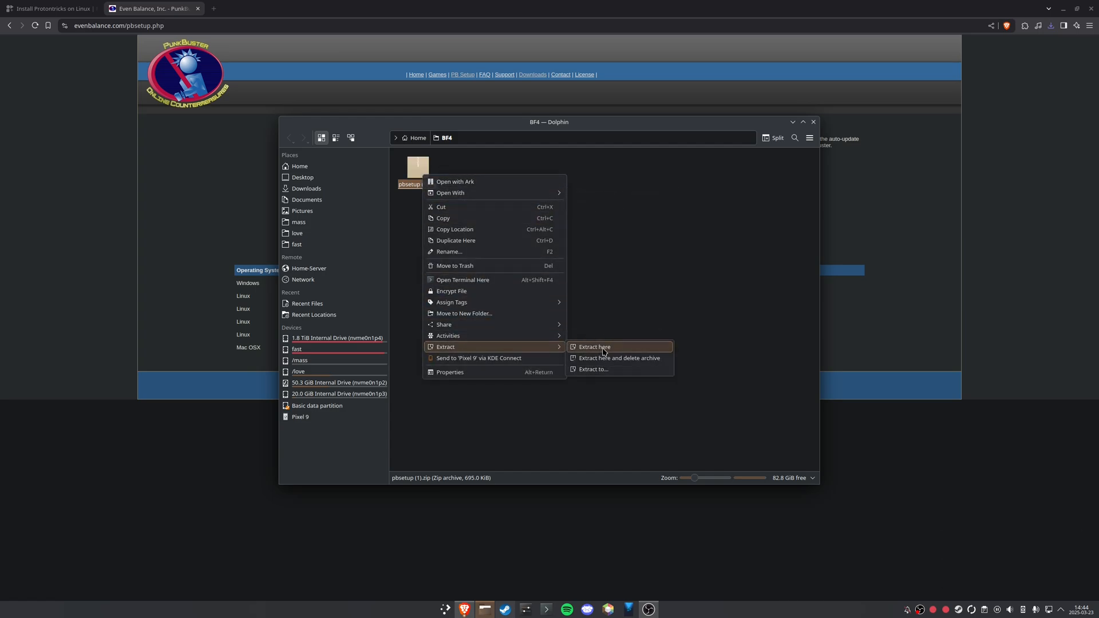
pyautogui.click(594, 347)
pyautogui.write('prot')
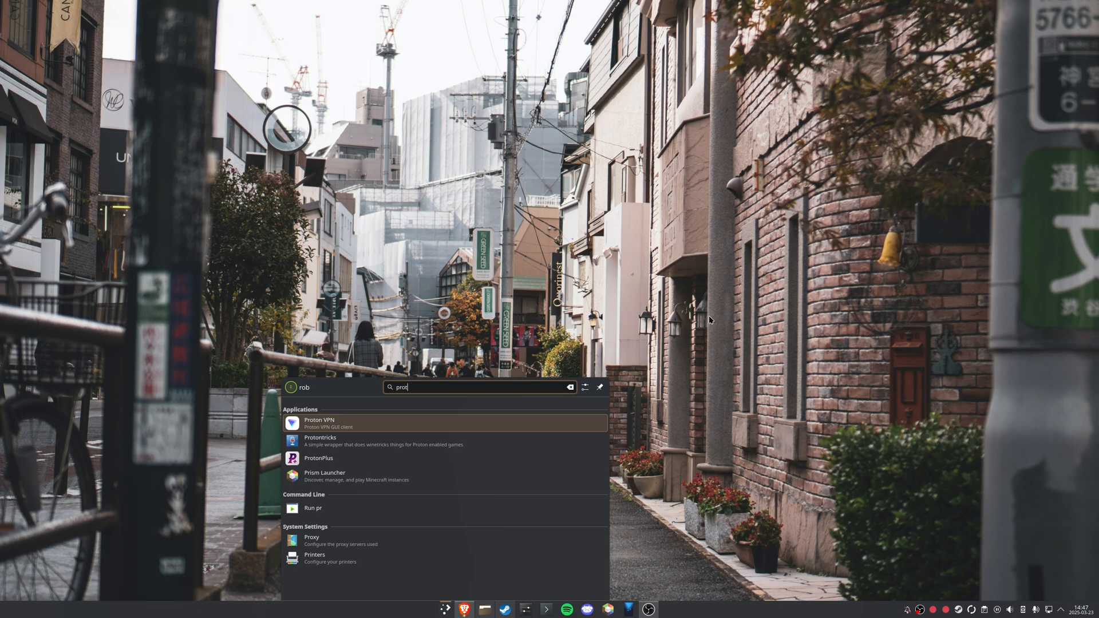
# - Select Battlefield 4 in Protontricks and clear the file-arch error and 64-bit prefix warning
pyautogui.click(319, 441)
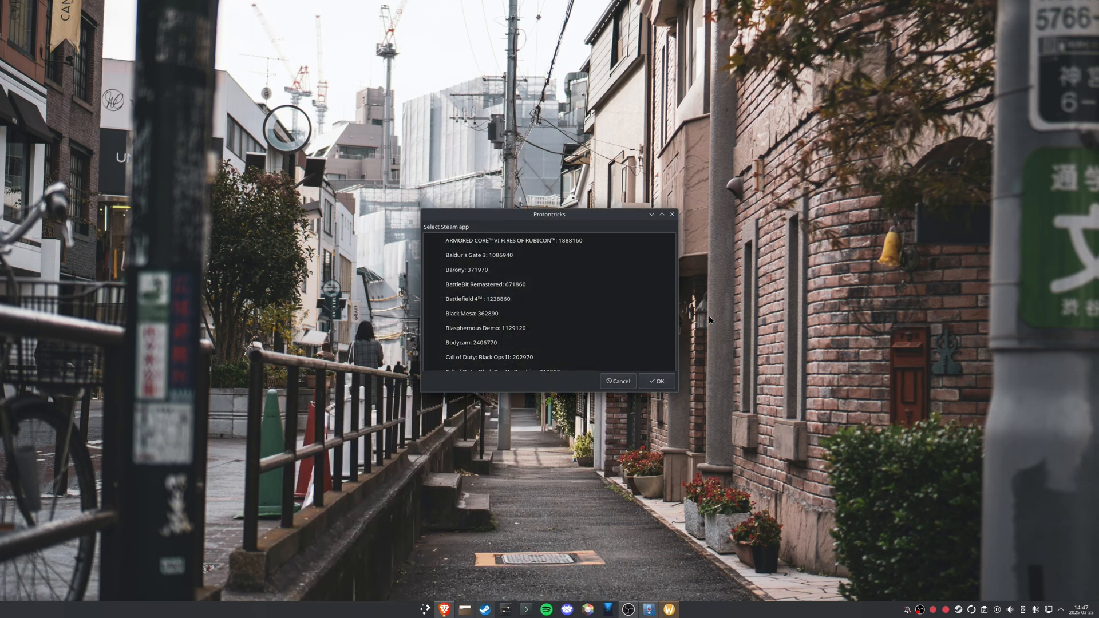
pyautogui.click(478, 298)
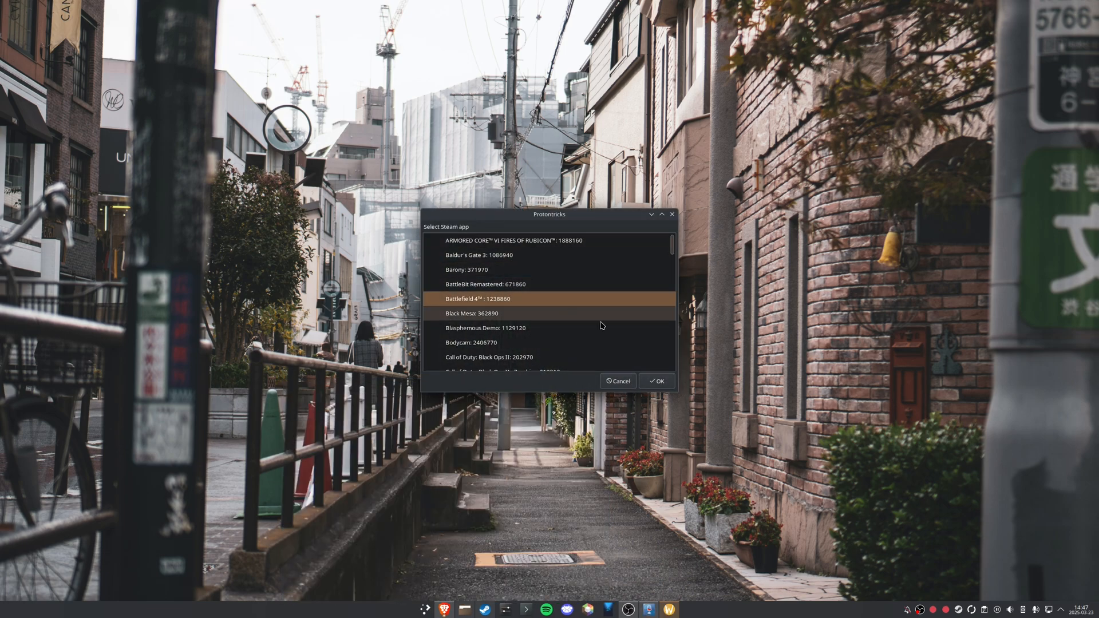
pyautogui.click(617, 381)
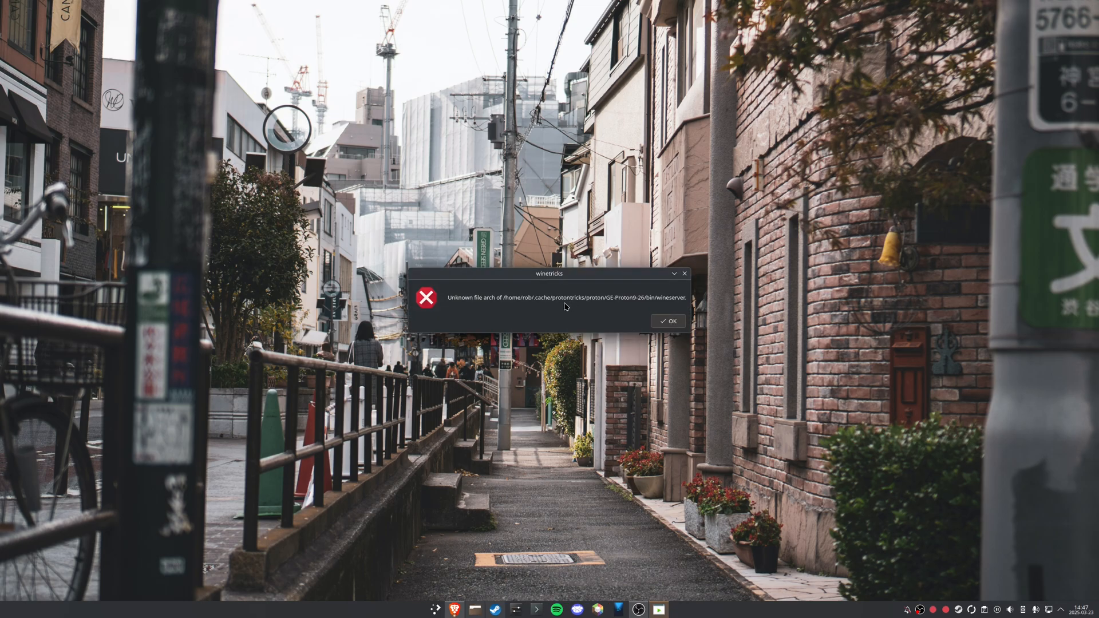
pyautogui.click(669, 320)
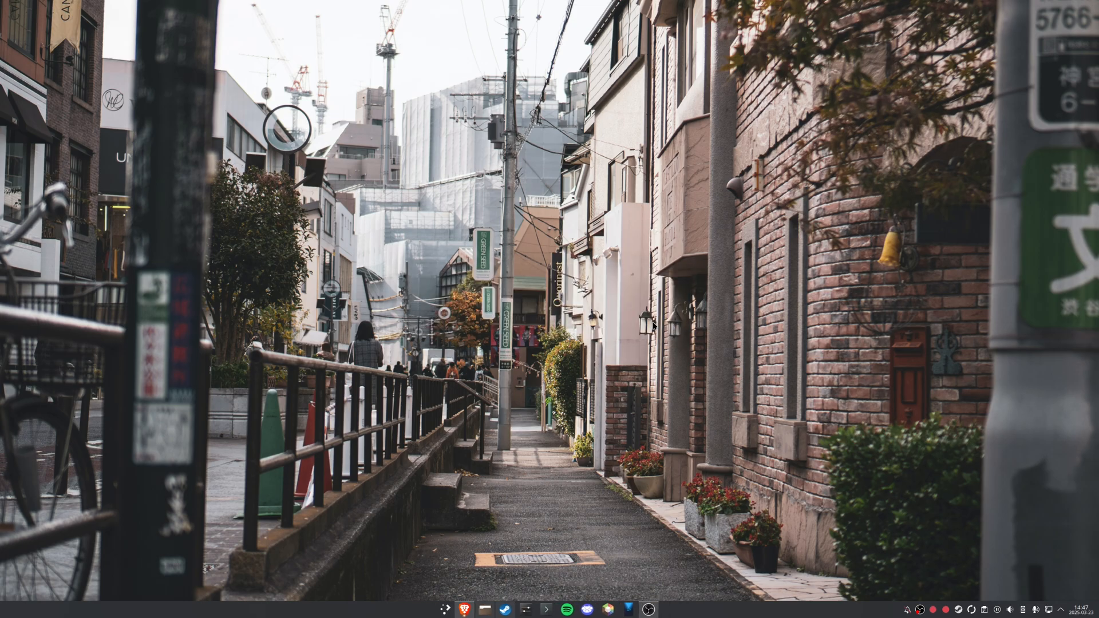
pyautogui.moveTo(536, 278)
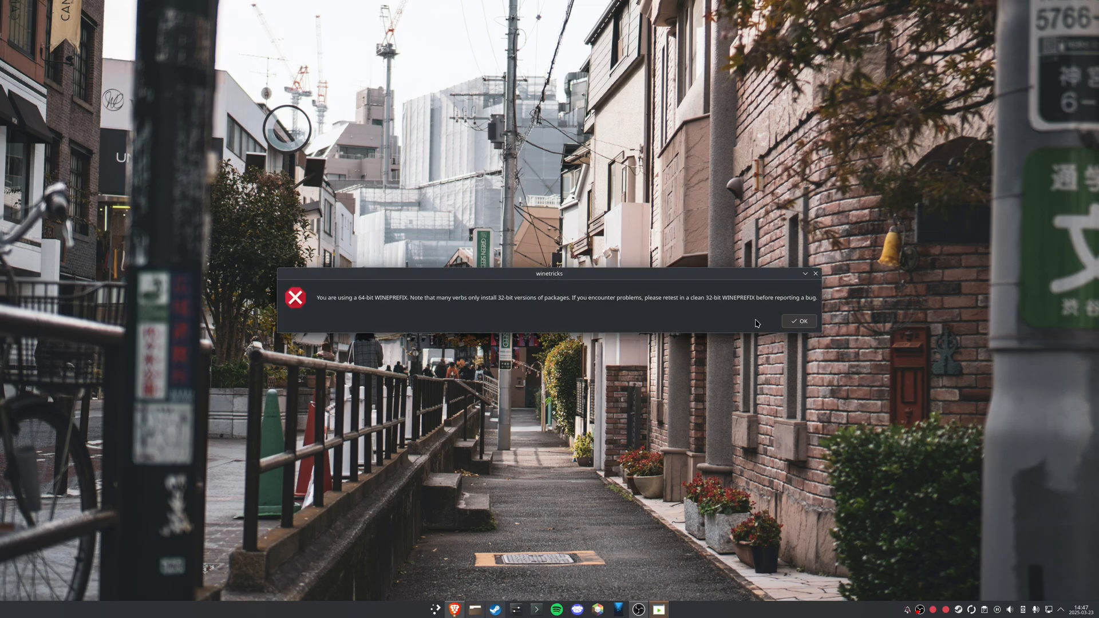
pyautogui.click(799, 320)
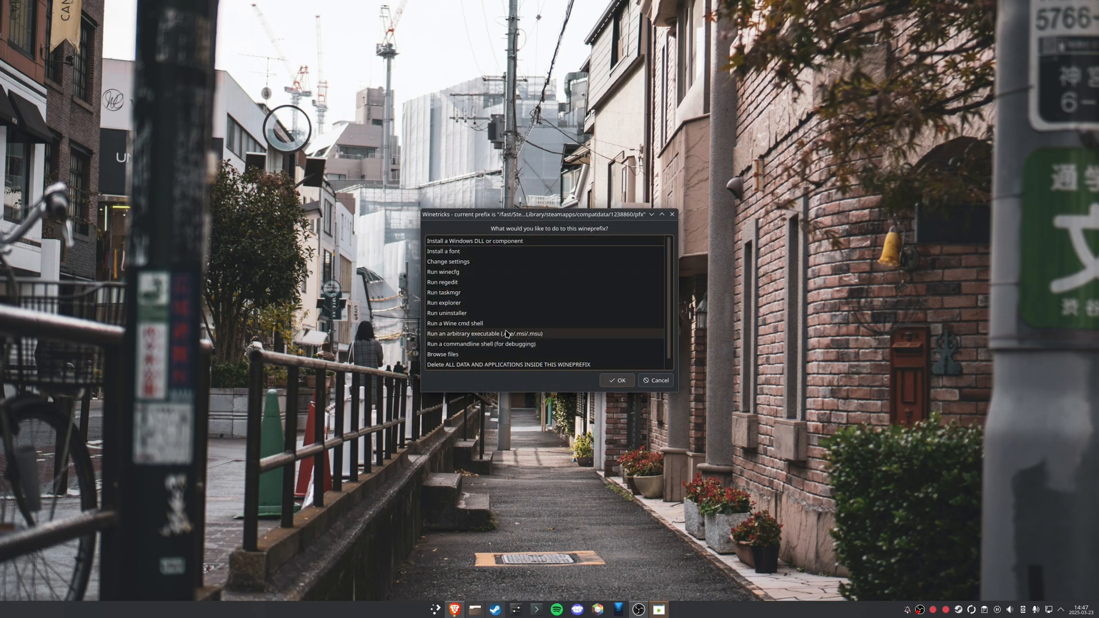
# - Run pbsetup.exe from the BF4 folder as an arbitrary executable in the prefix
pyautogui.click(506, 333)
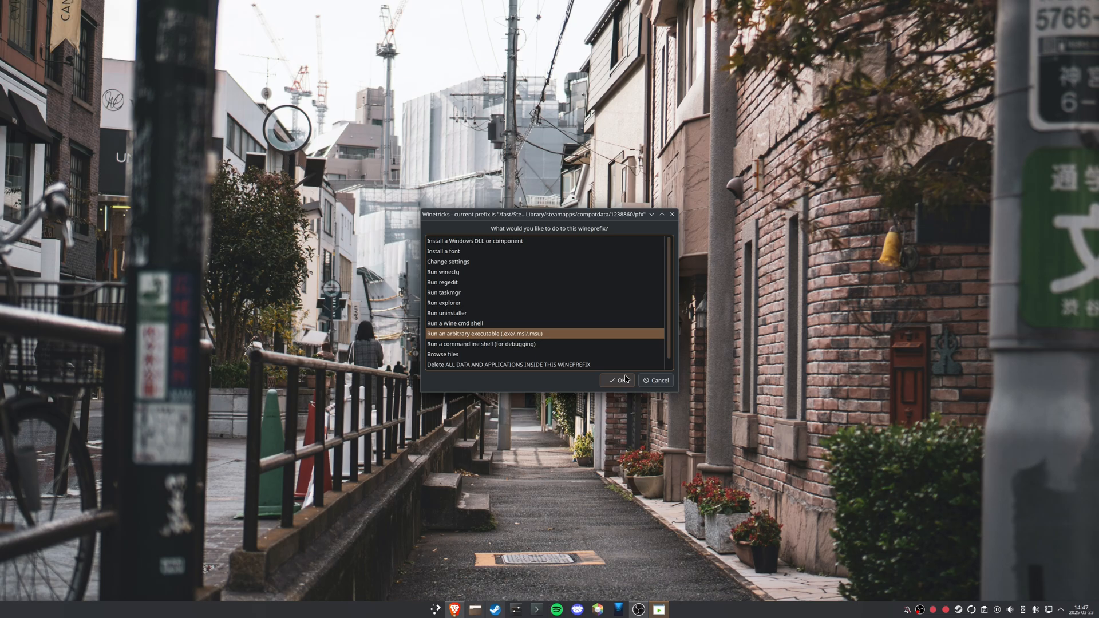
pyautogui.click(618, 380)
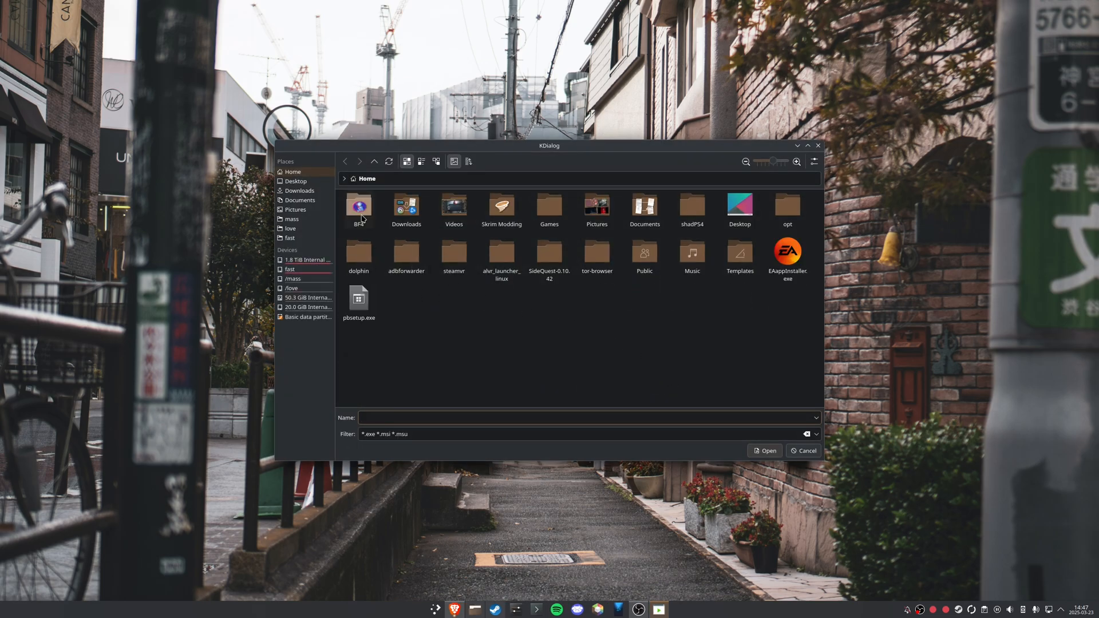
pyautogui.doubleClick(359, 206)
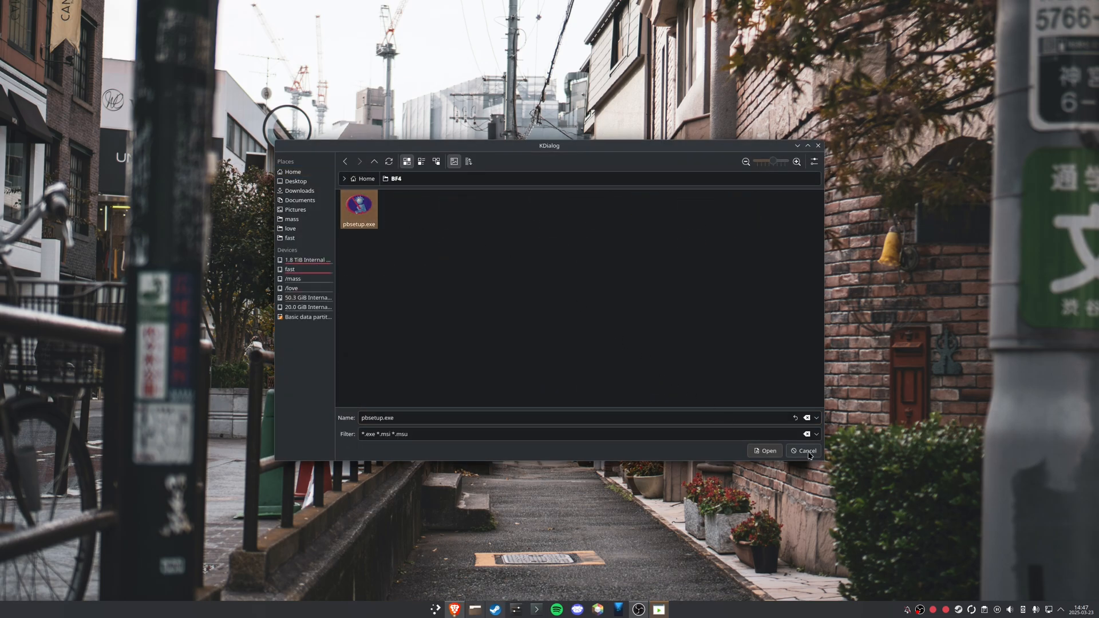
pyautogui.click(803, 451)
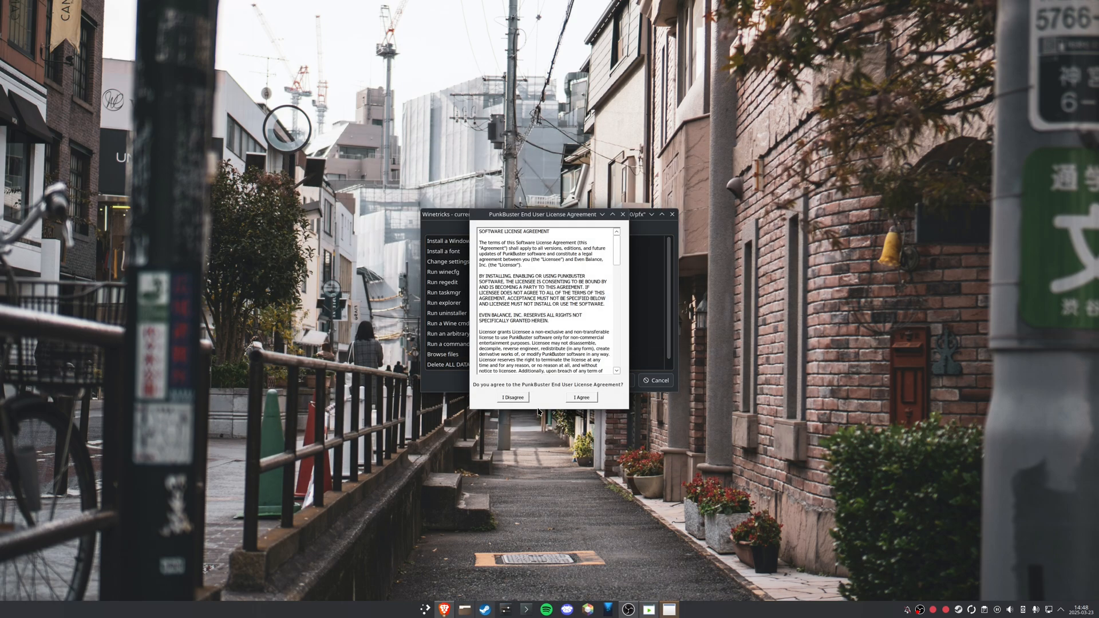
# - Accept the PunkBuster license and acknowledge the first-run update message
pyautogui.click(581, 398)
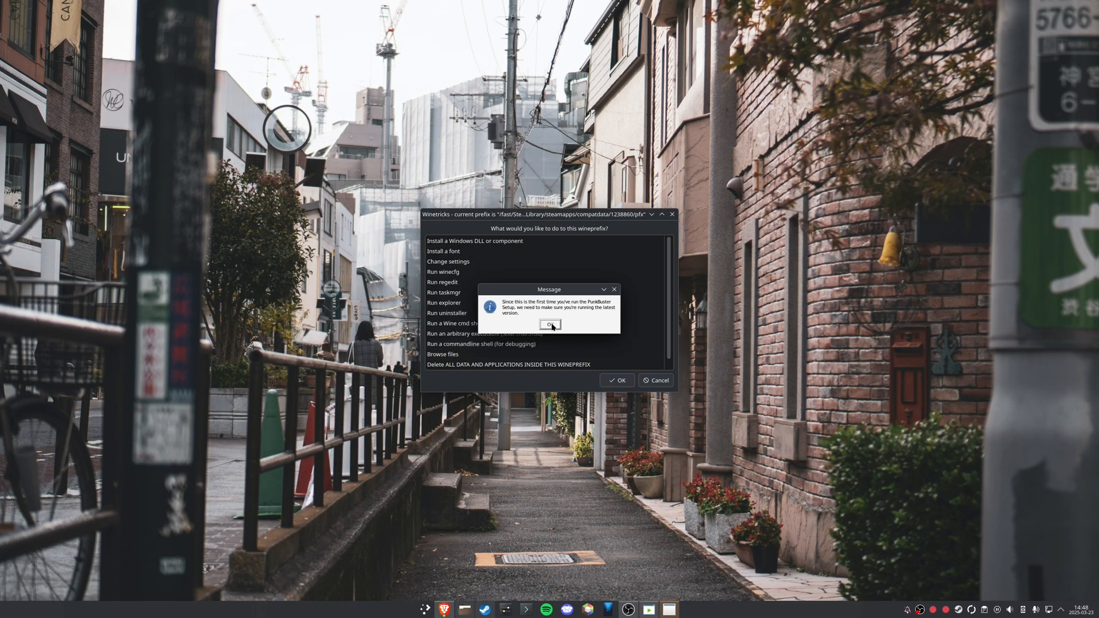
pyautogui.click(549, 325)
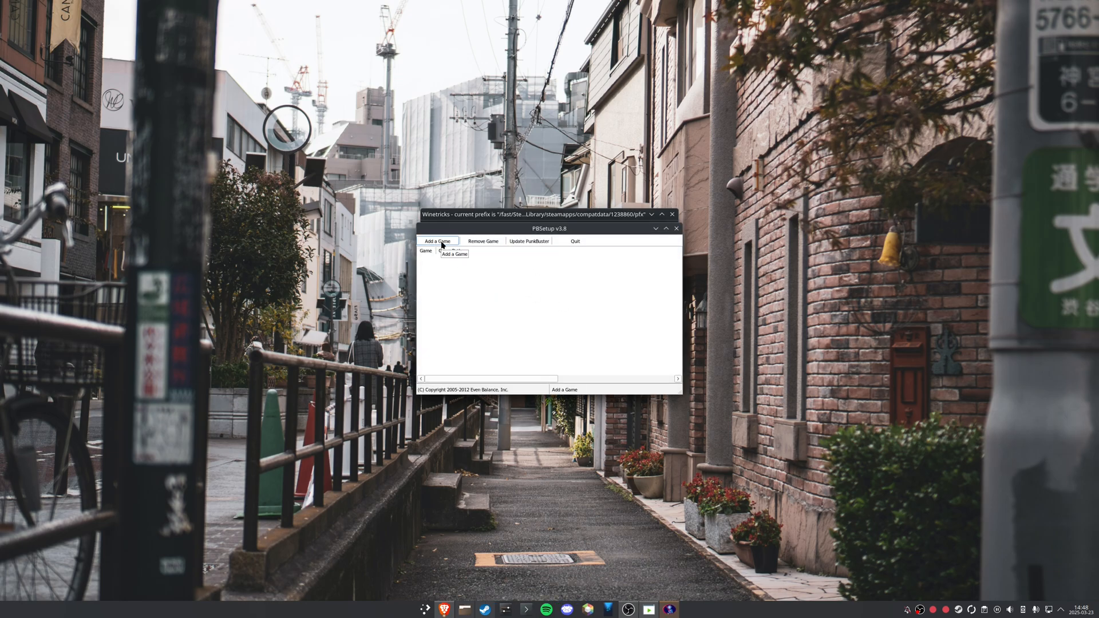
# - Add Battlefield 4 with its game path to PunkBuster's game list
pyautogui.click(455, 254)
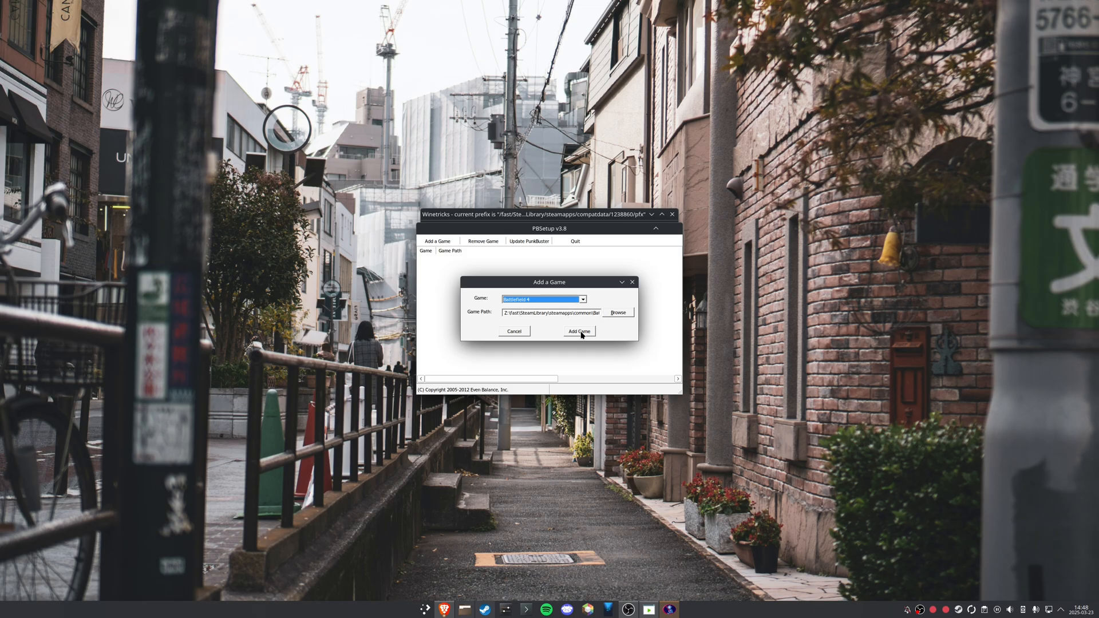
pyautogui.click(579, 332)
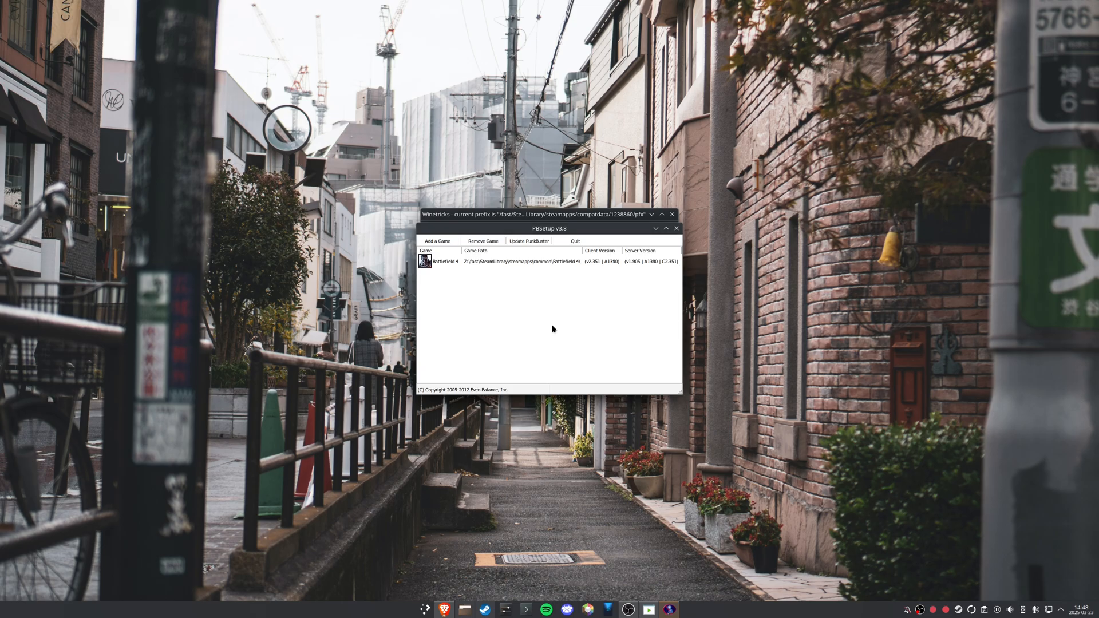
pyautogui.click(451, 261)
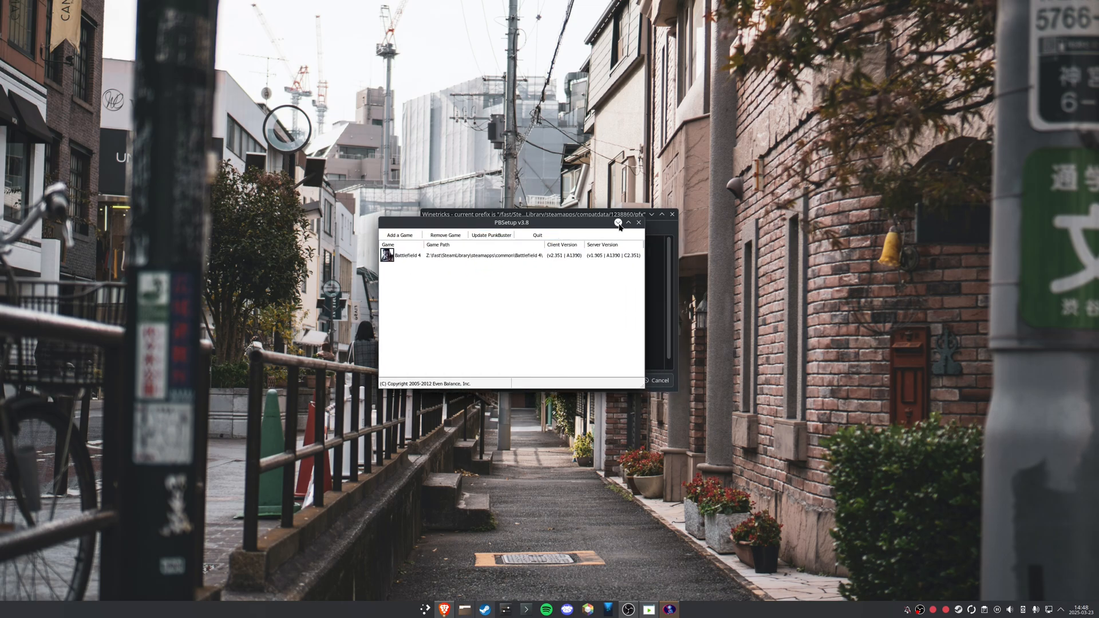
pyautogui.moveTo(639, 222)
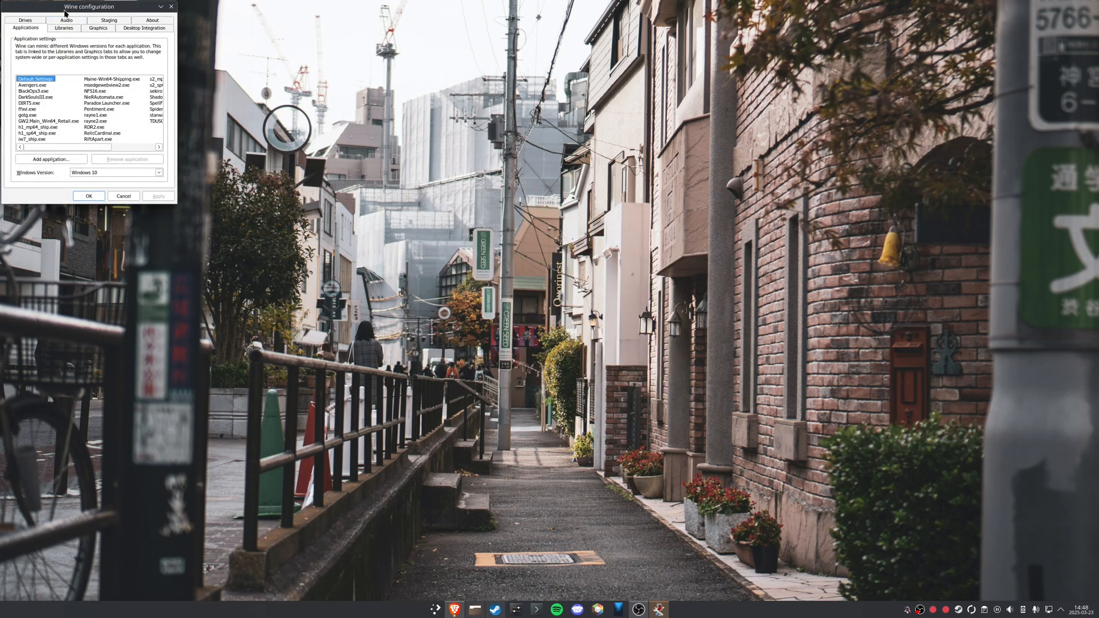
# - Centre the winecfg window and switch to its Staging settings
pyautogui.moveTo(89, 7); pyautogui.dragTo(502, 164)
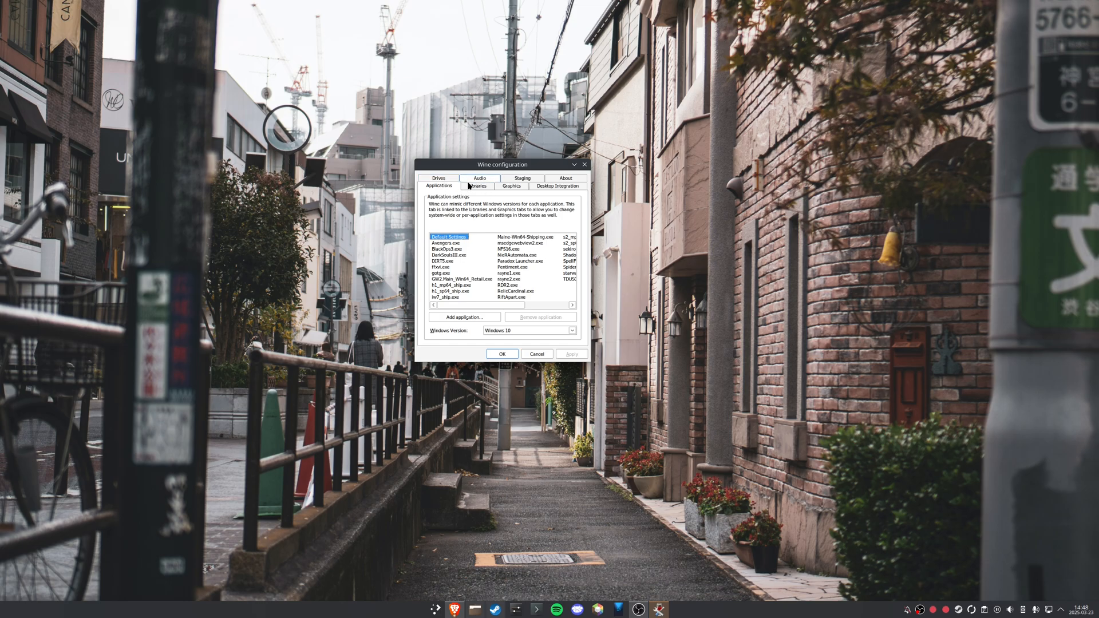
pyautogui.click(522, 178)
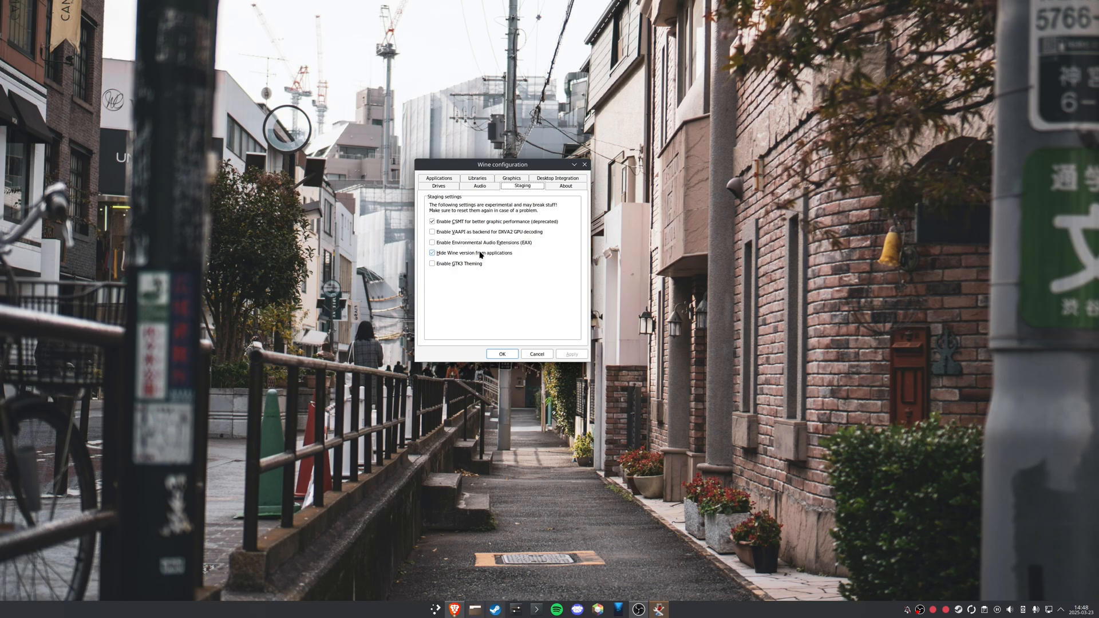
pyautogui.moveTo(477, 255)
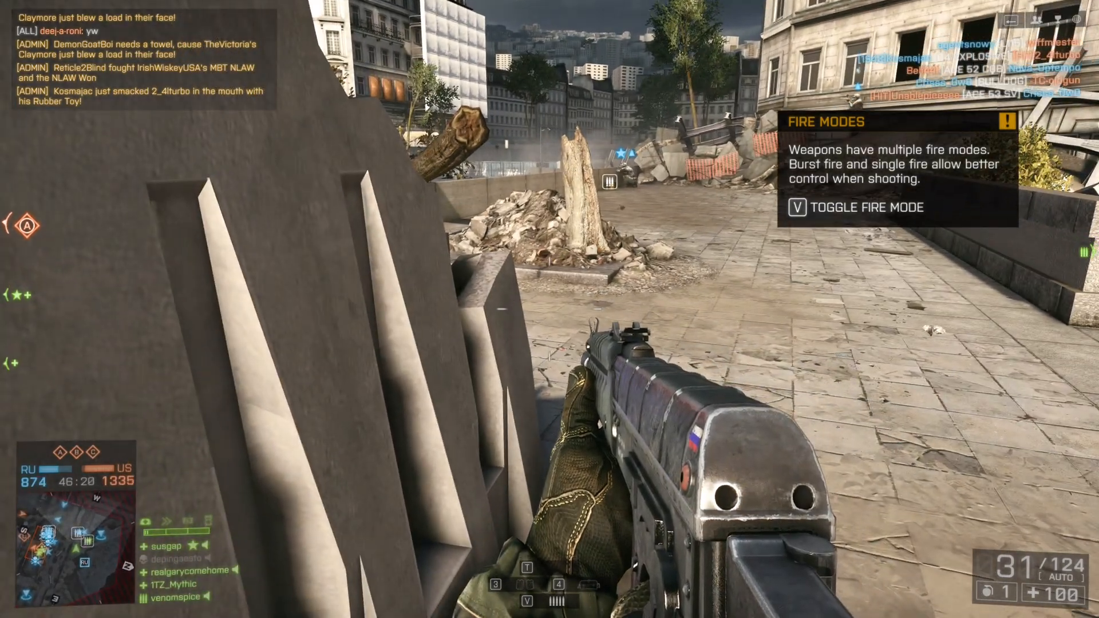
# - Bring up the EA friends and messages overlay mid-match with Shift+F1
pyautogui.press('shift+f1')
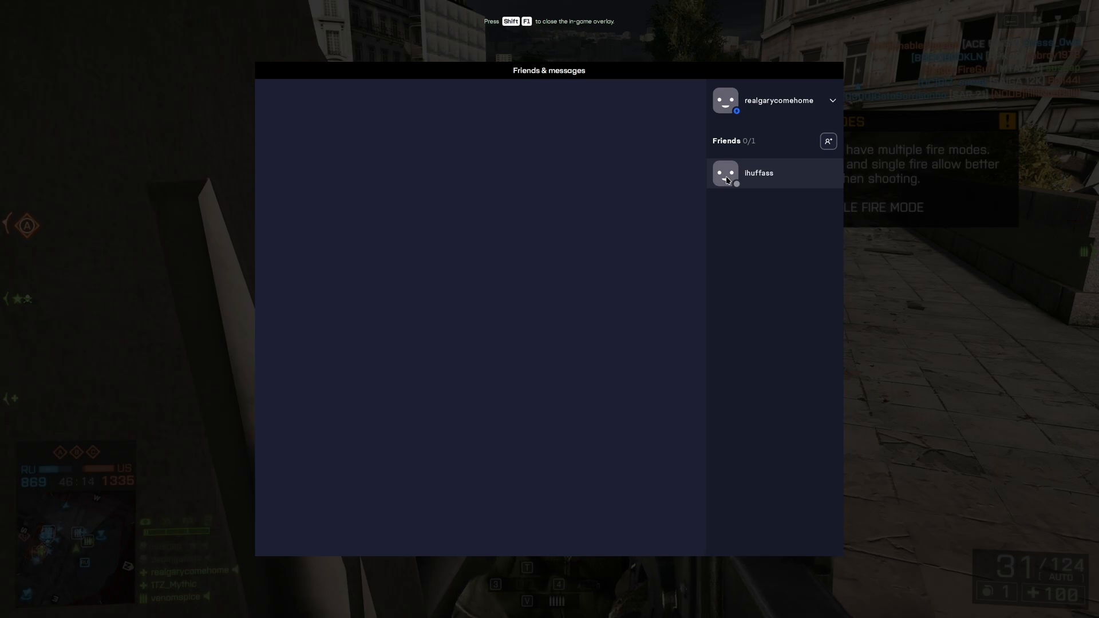
pyautogui.moveTo(653, 206)
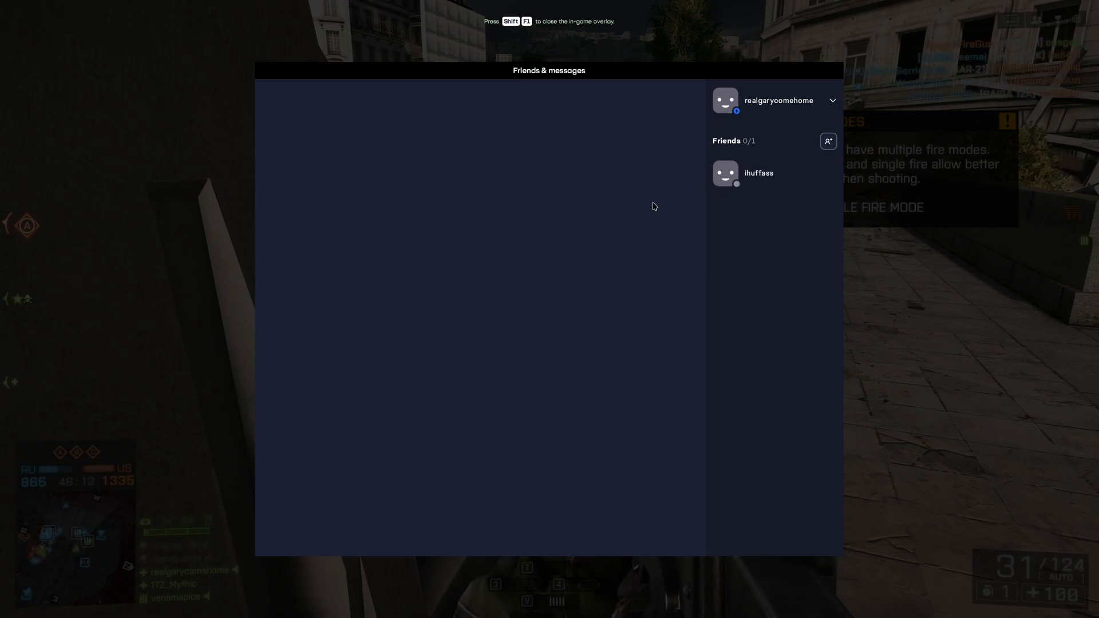